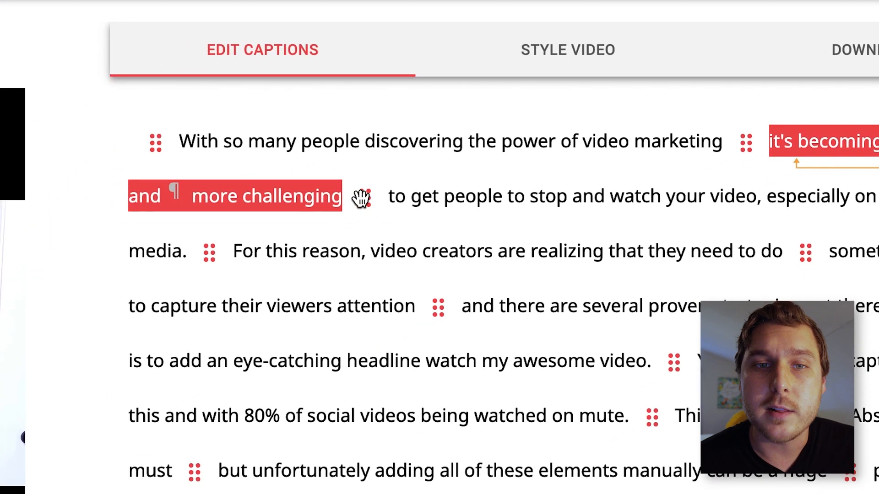
# Play the video preview to about 0:08, into the third caption.
pyautogui.click(363, 196)
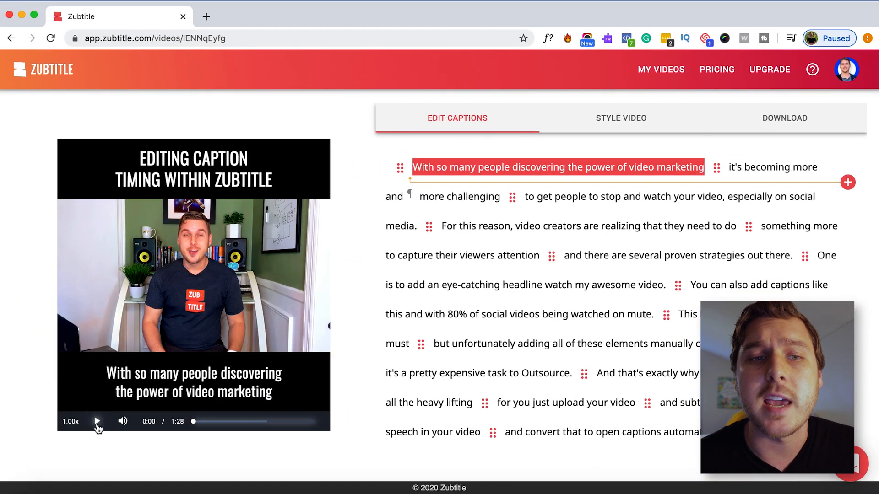
pyautogui.click(96, 422)
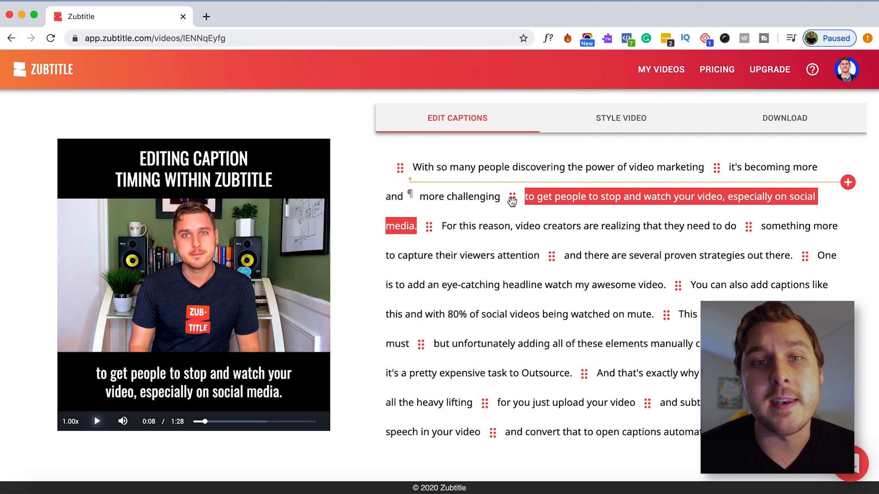
# Move the break after 'more challenging' one second later, from 05.1 to 06.1.
pyautogui.click(512, 201)
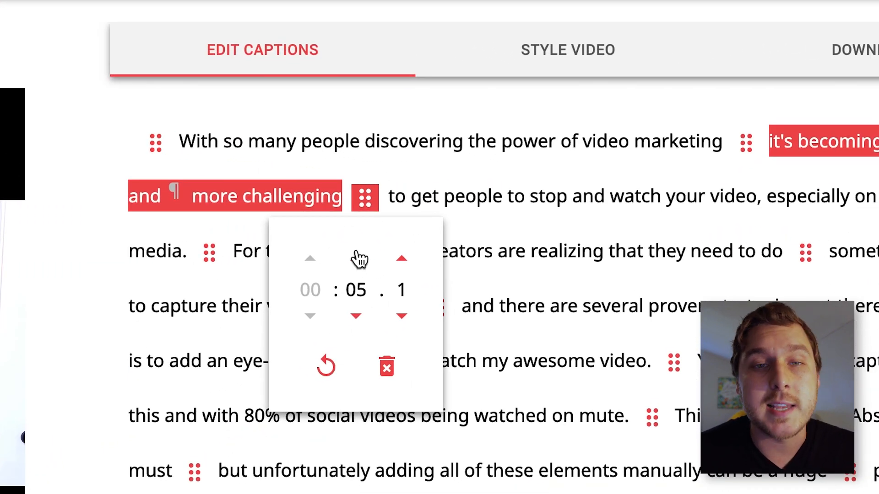
pyautogui.moveTo(435, 265)
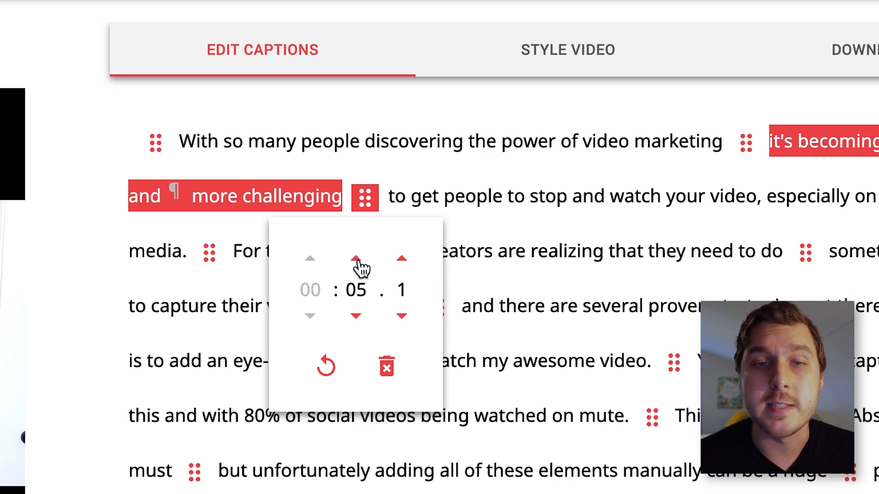
pyautogui.click(357, 258)
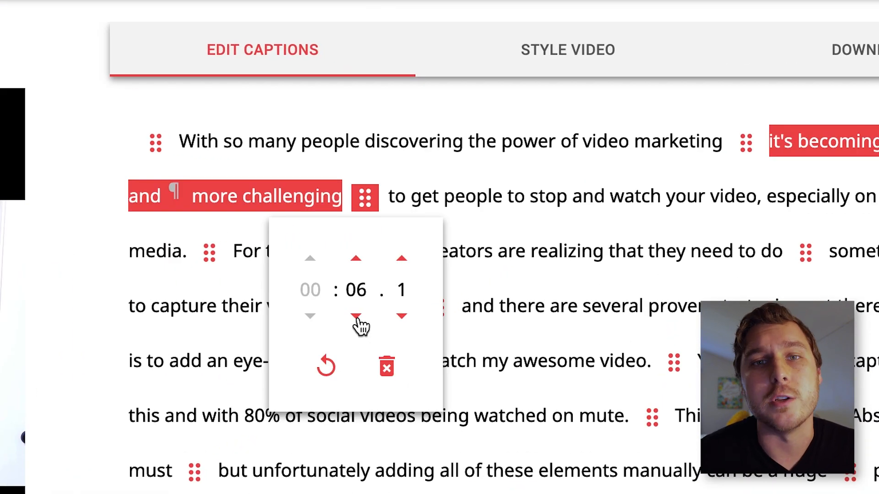
pyautogui.click(356, 316)
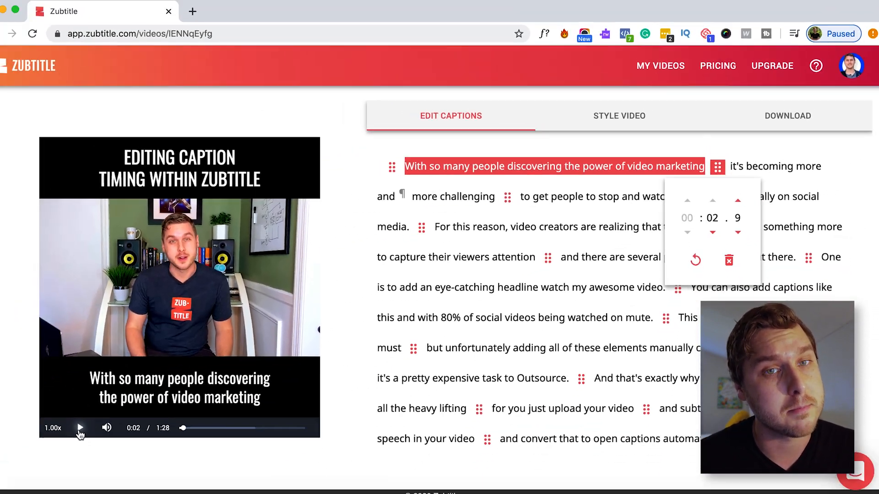
# Replay the preview with sound on, pausing at 0:08 on 'to get people to stop'.
pyautogui.click(80, 428)
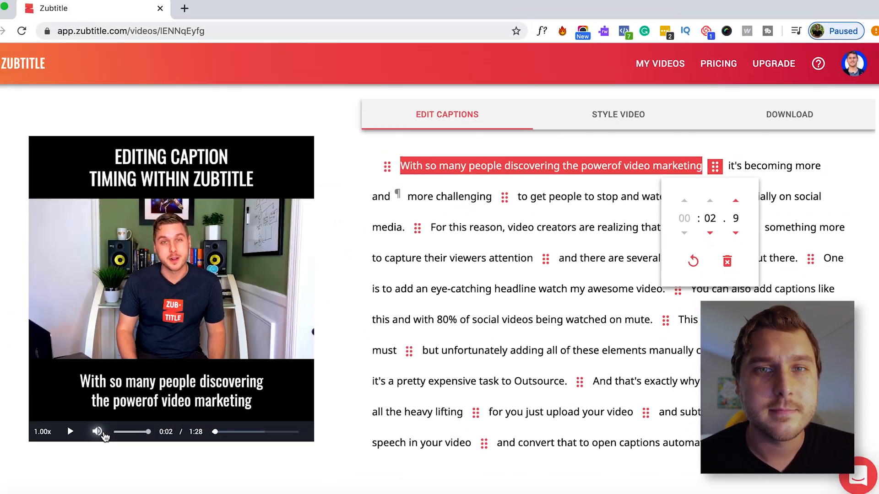
pyautogui.click(70, 432)
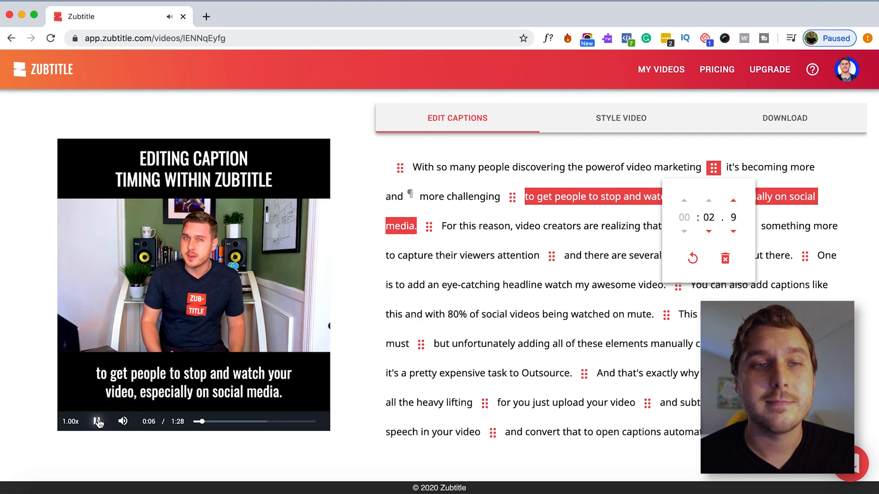
pyautogui.click(96, 421)
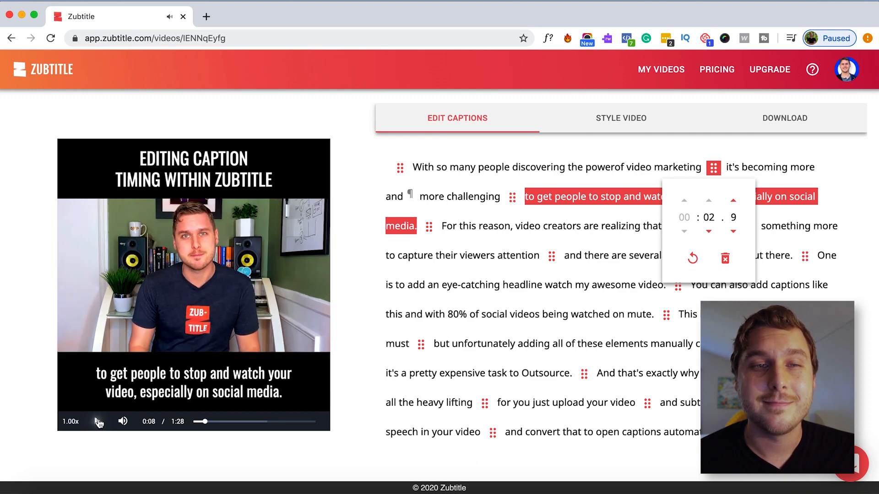